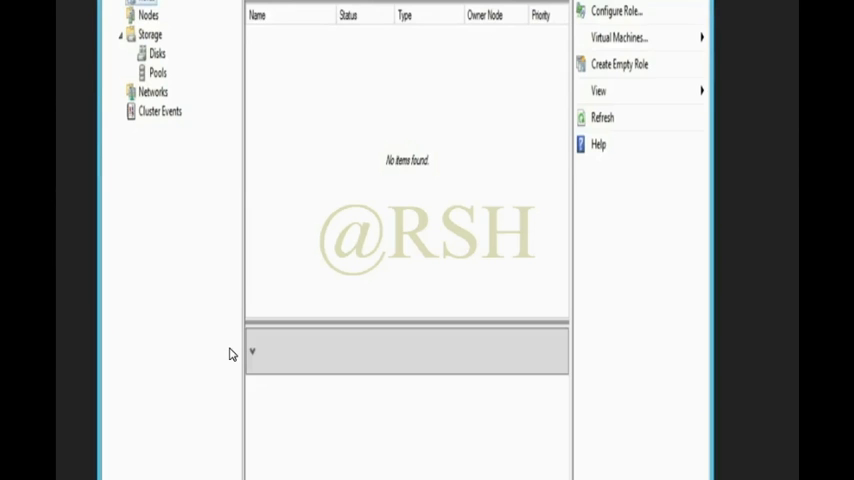
pyautogui.moveTo(232, 352)
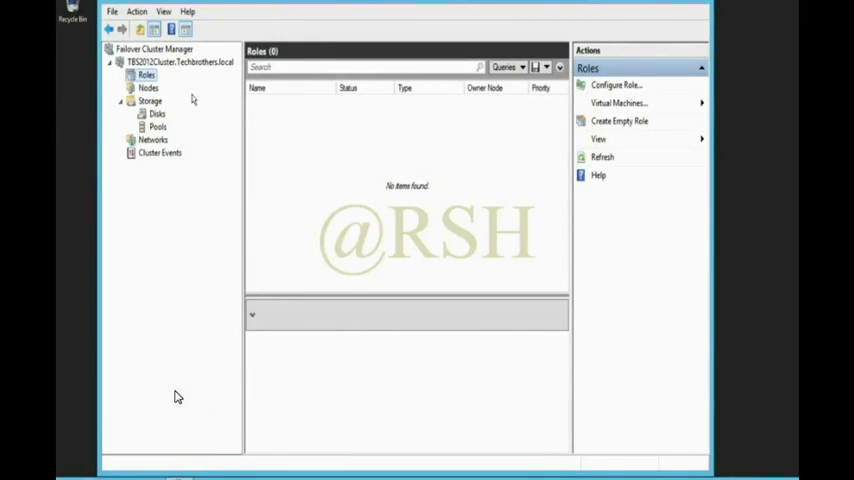
pyautogui.moveTo(400, 18)
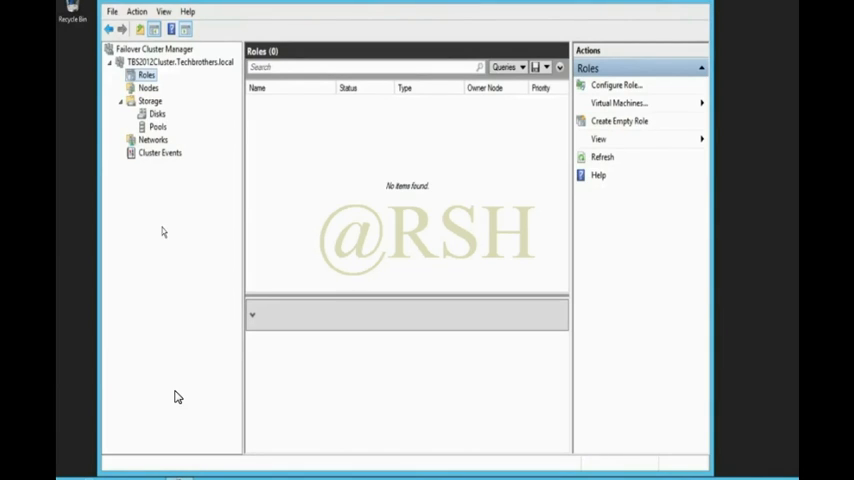
pyautogui.moveTo(164, 178)
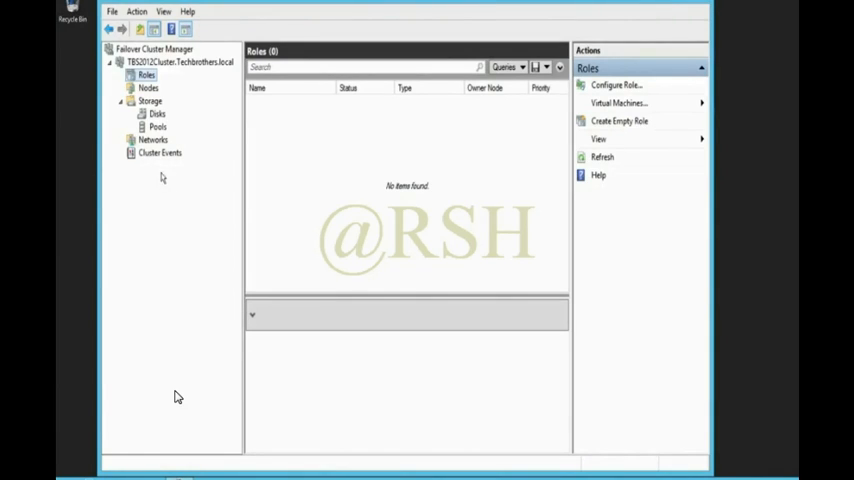
# Add Cluster Disk 5 to the cluster from Storage > Disks via Add Disk
pyautogui.click(156, 112)
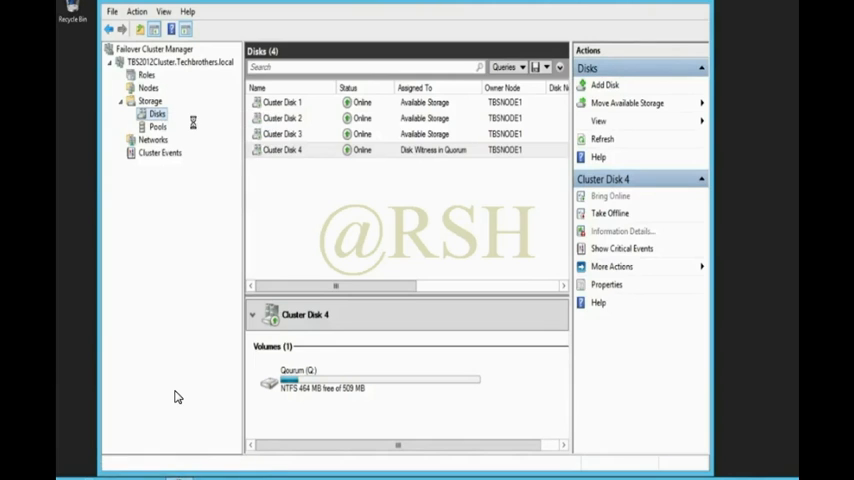
pyautogui.click(604, 84)
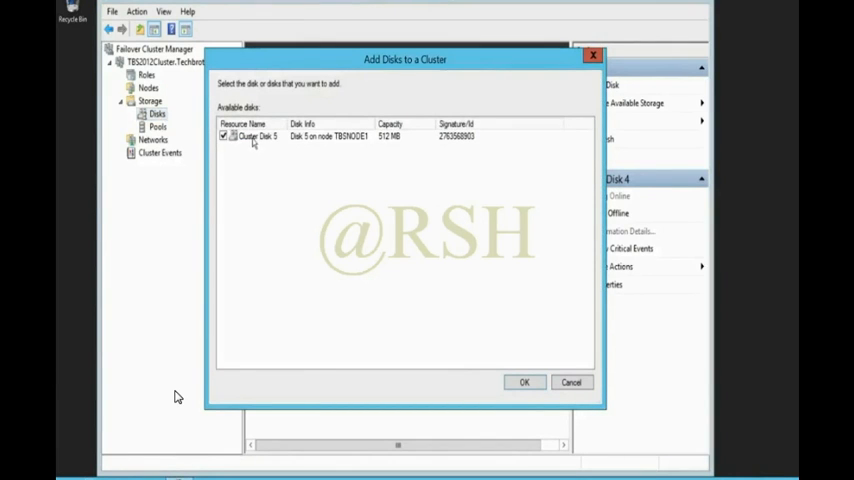
pyautogui.moveTo(388, 140)
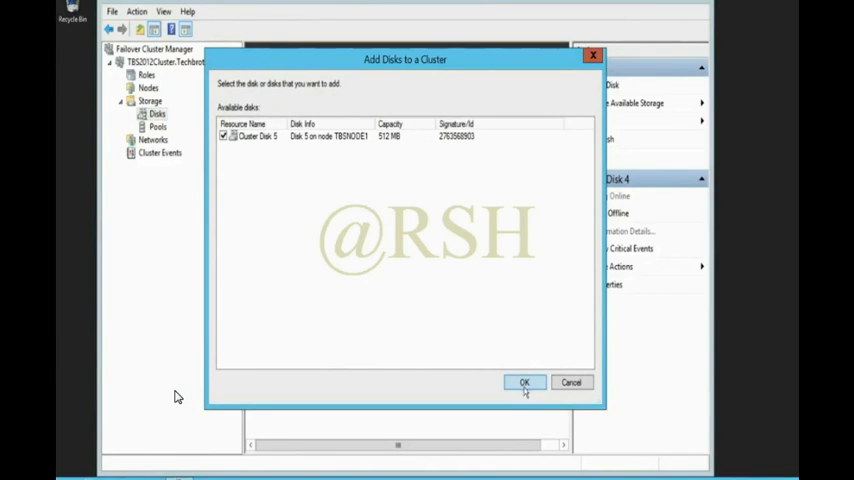
pyautogui.click(524, 382)
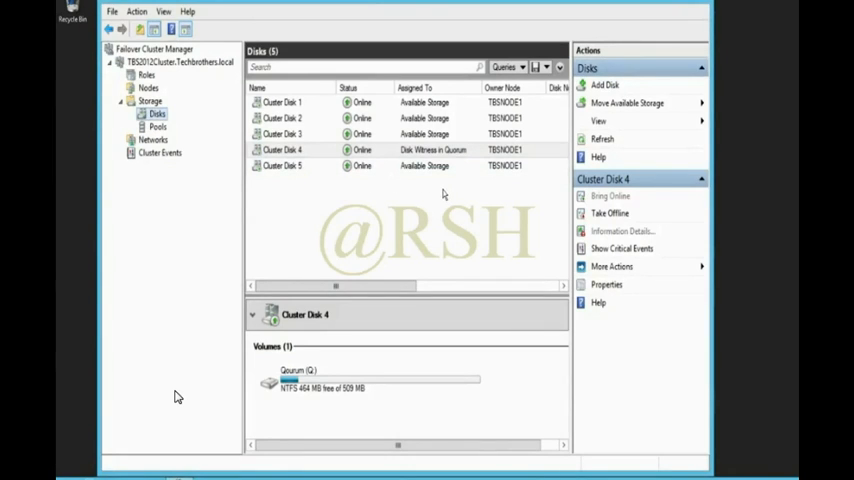
pyautogui.moveTo(252, 216)
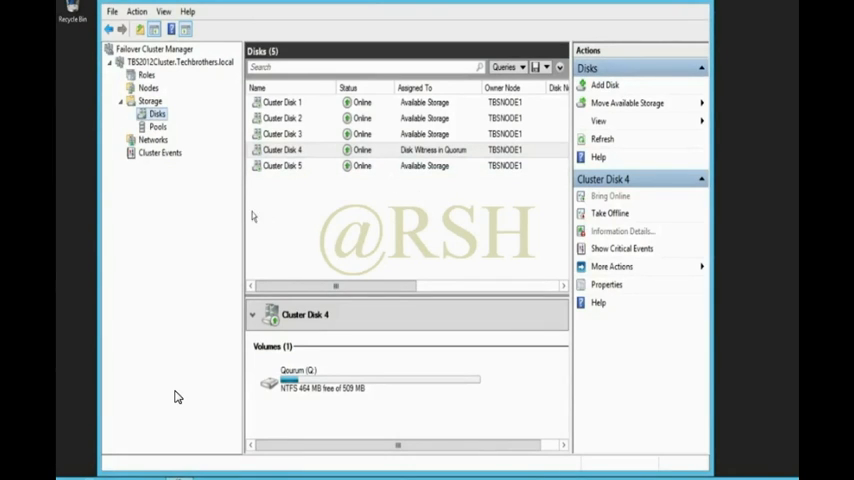
pyautogui.moveTo(206, 194)
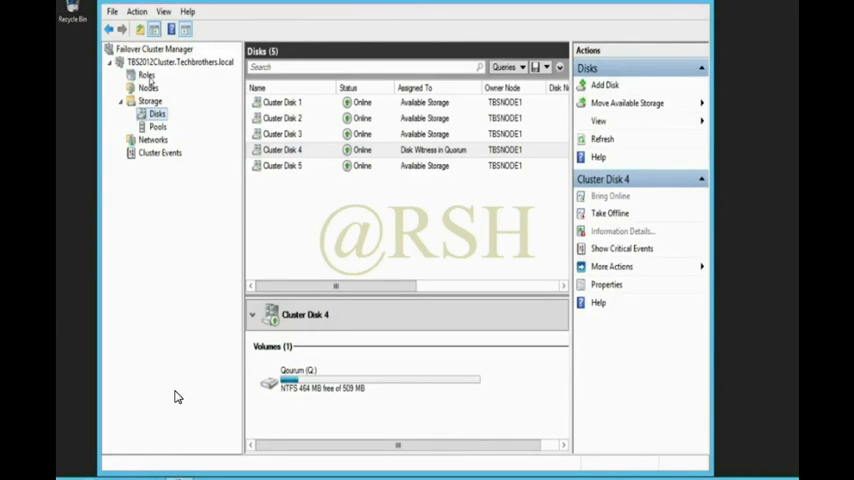
# Start the Configure Role wizard from Roles (reopening it once) and pass its introduction page
pyautogui.click(146, 76)
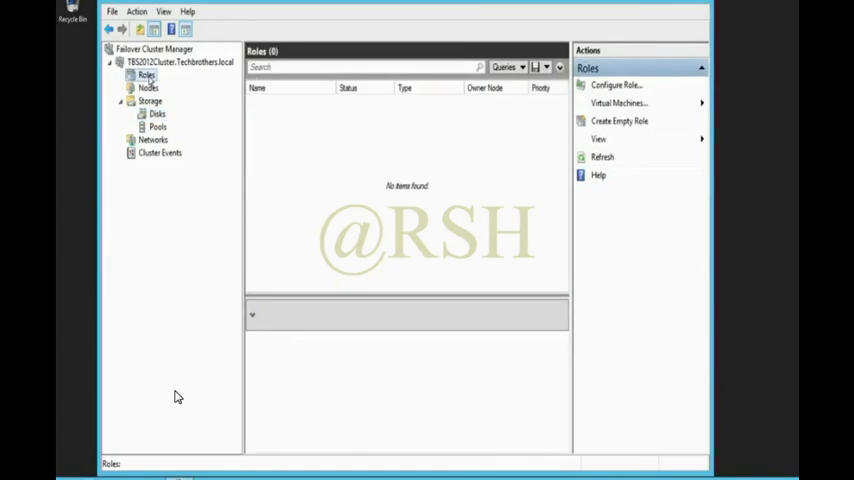
pyautogui.click(616, 84)
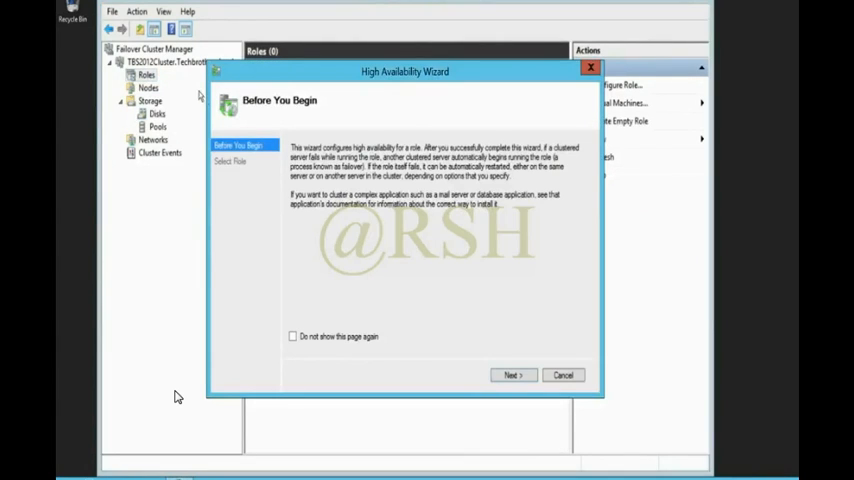
pyautogui.click(564, 376)
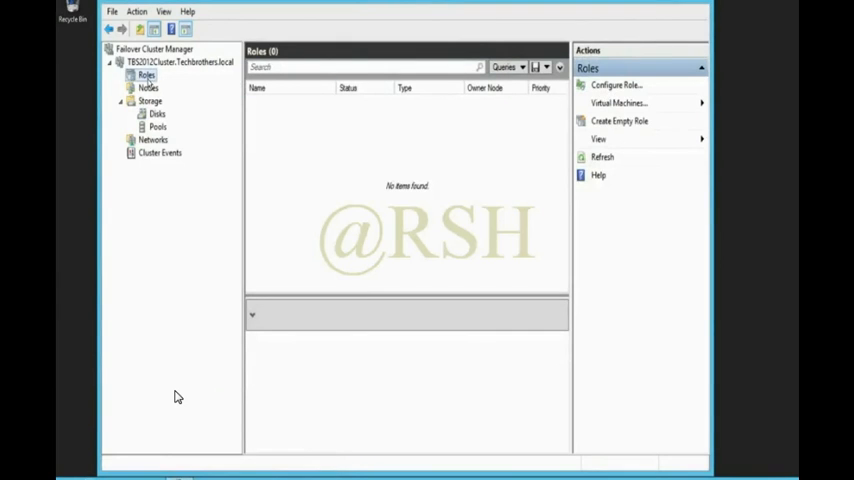
pyautogui.moveTo(616, 84)
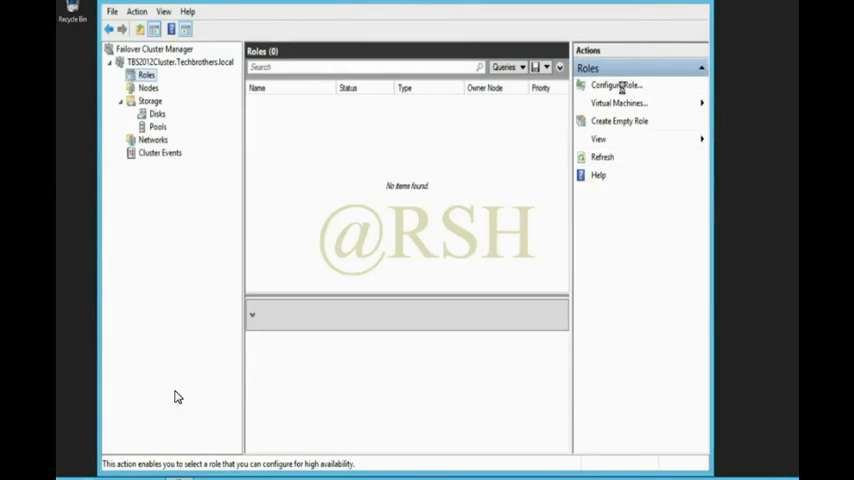
pyautogui.click(616, 84)
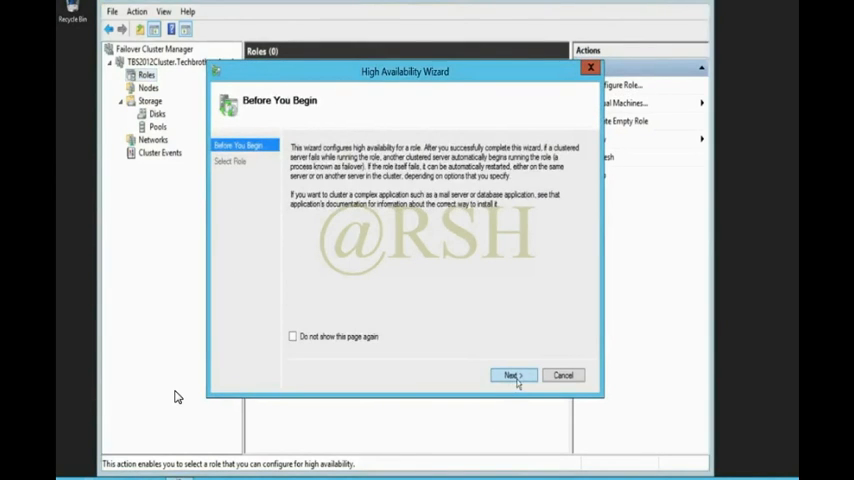
pyautogui.click(512, 376)
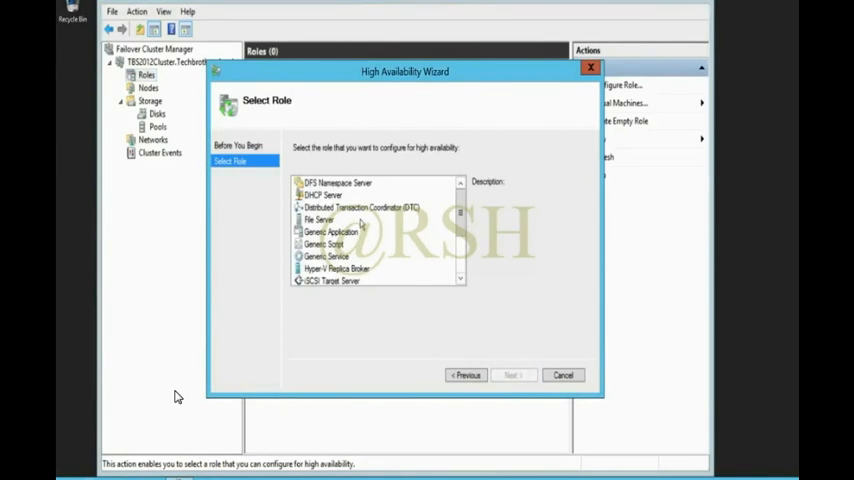
# Choose Distributed Transaction Coordinator (DTC) and enter TBSMSDT as the client access point name
pyautogui.click(362, 208)
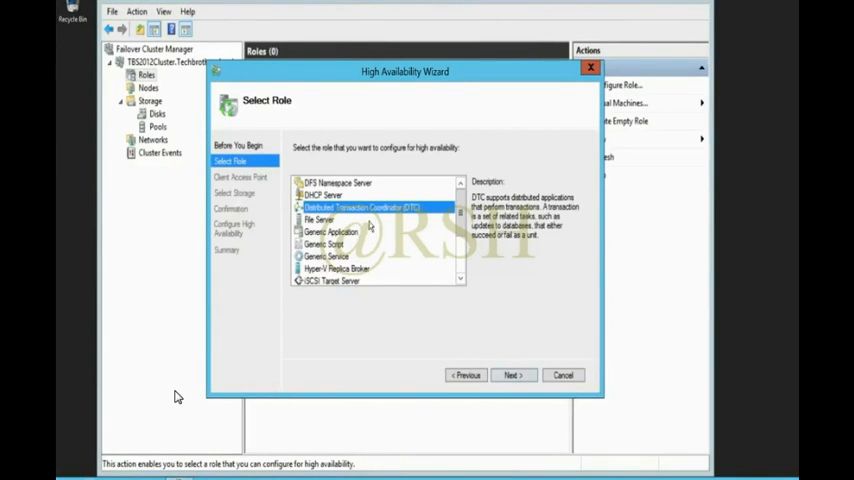
pyautogui.click(512, 376)
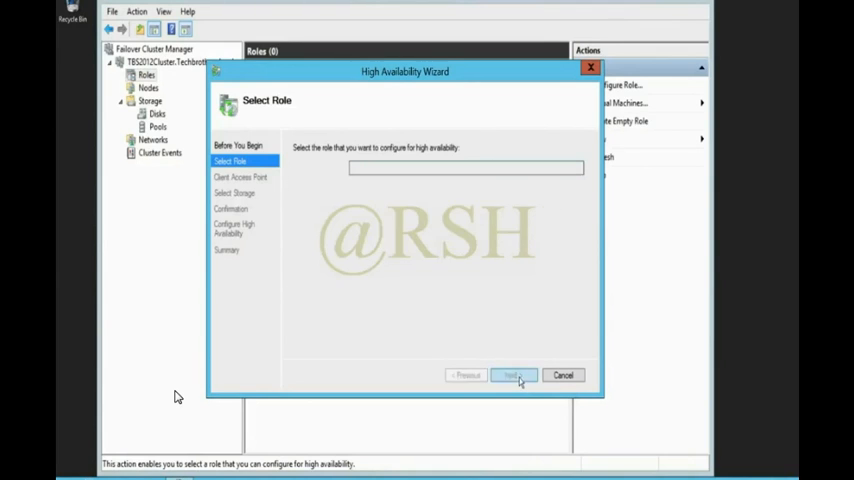
pyautogui.click(512, 376)
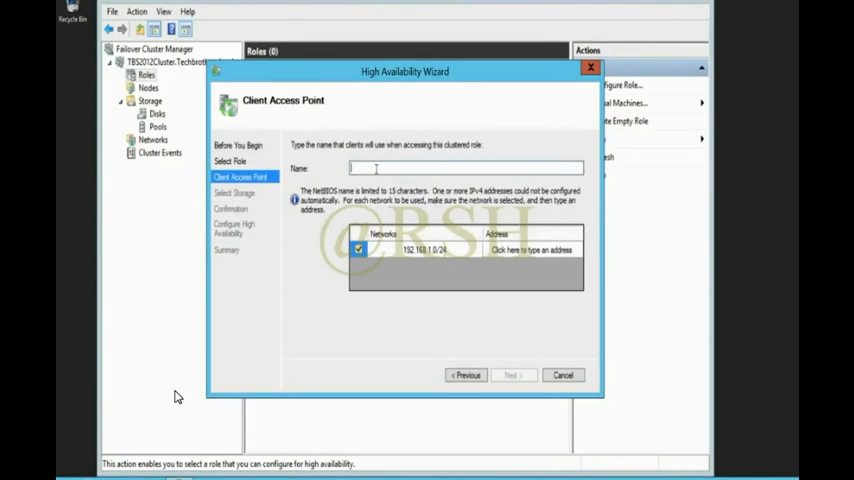
pyautogui.write('TBS')
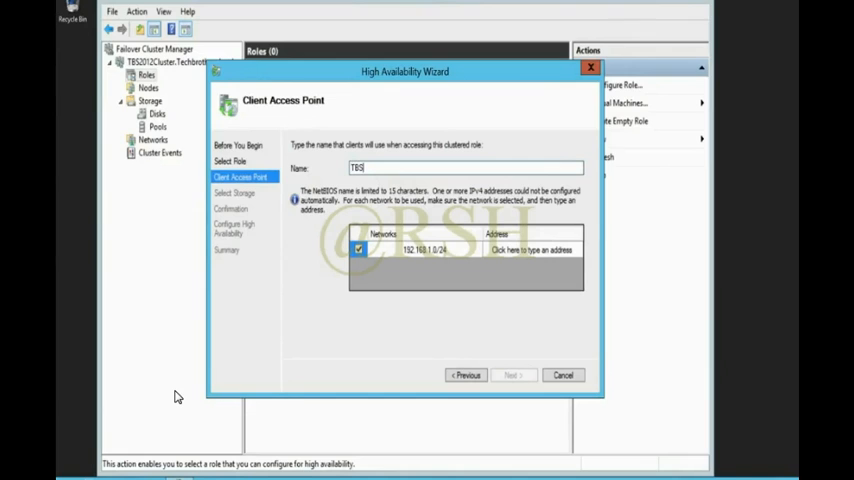
pyautogui.write('MSDT')
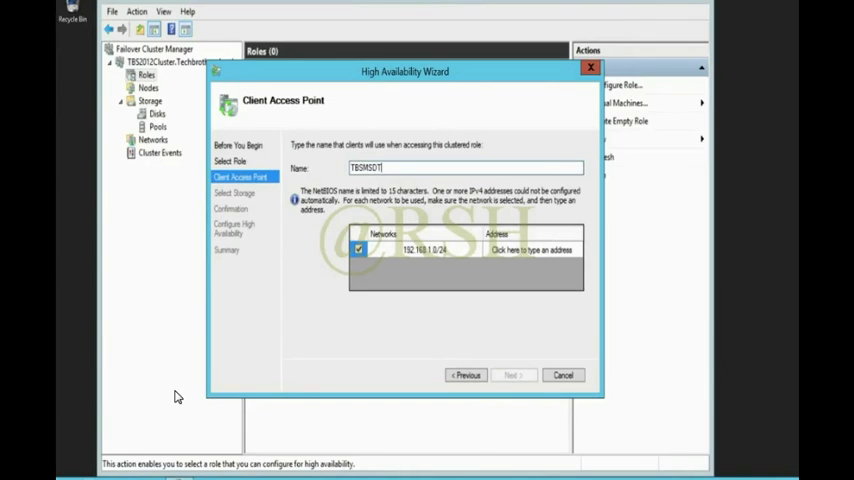
# Check the Word planning checklist's MSDTC entry: name TBSMSDTC and IP 192.168.1.63
pyautogui.click(530, 250)
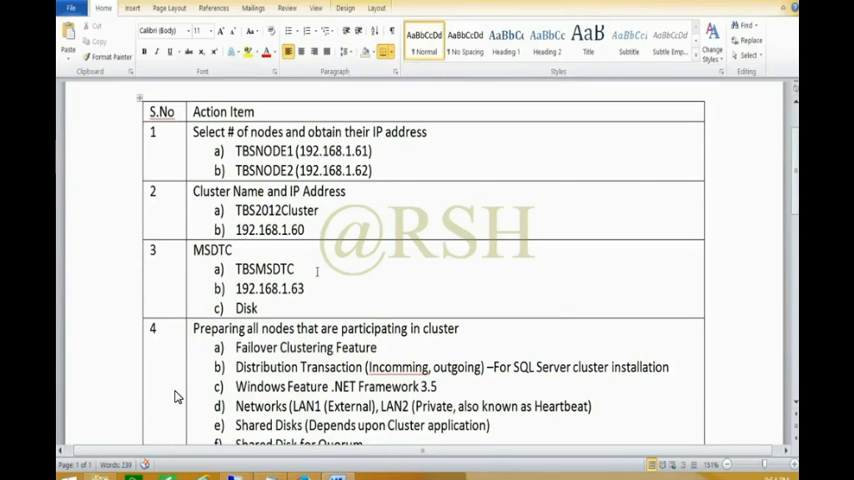
pyautogui.doubleClick(264, 268)
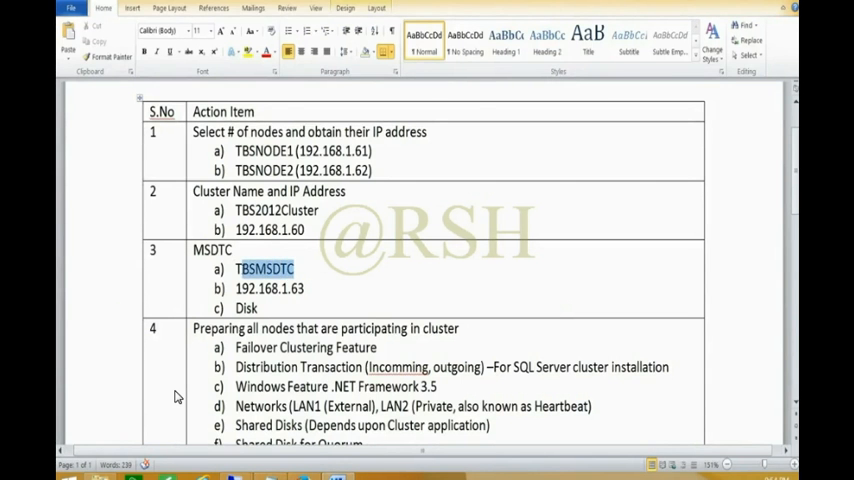
pyautogui.click(330, 296)
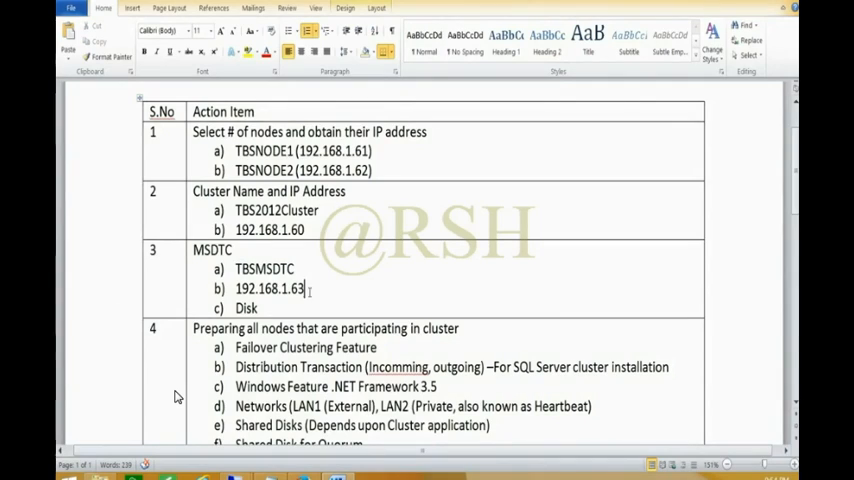
pyautogui.write(';')
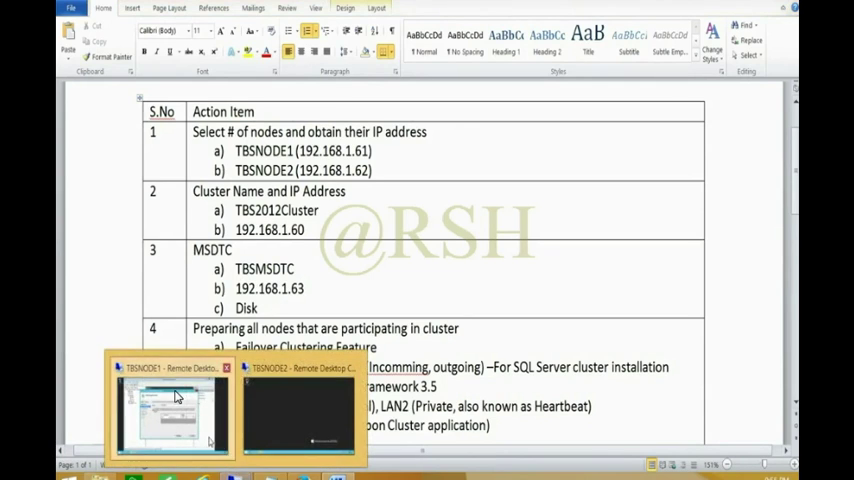
# Back in the wizard, continue to Select Storage and inspect the cluster disks' volumes
pyautogui.click(170, 410)
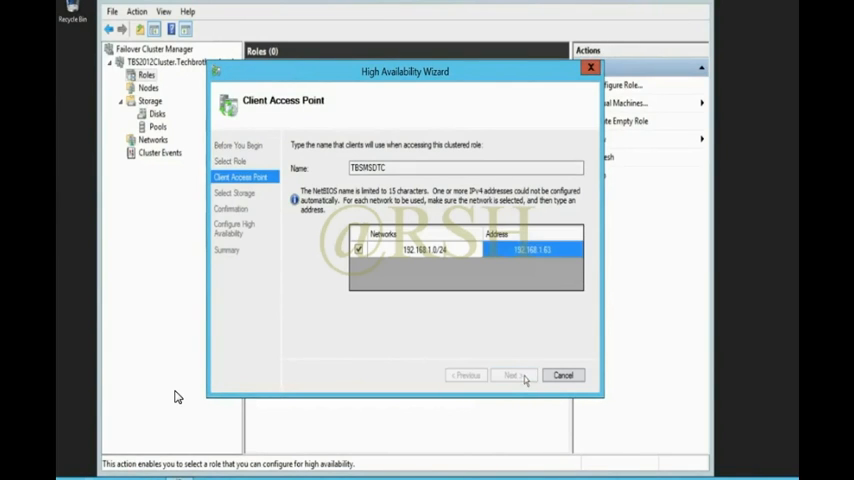
pyautogui.click(512, 376)
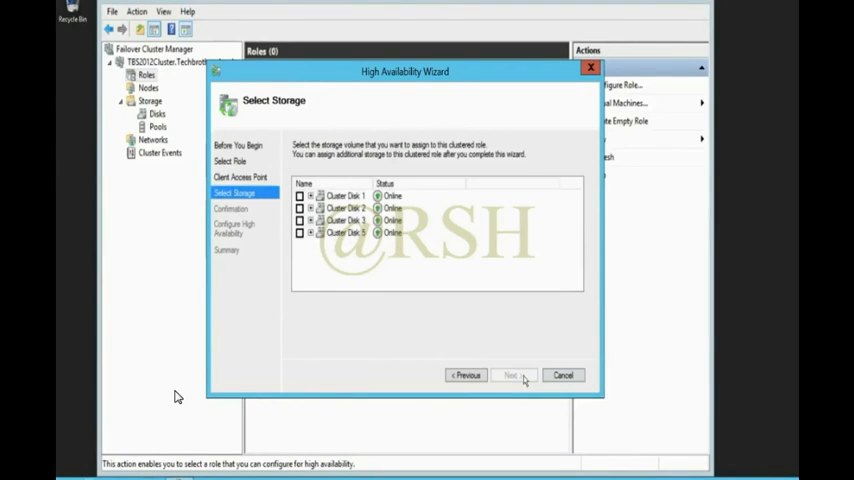
pyautogui.click(312, 232)
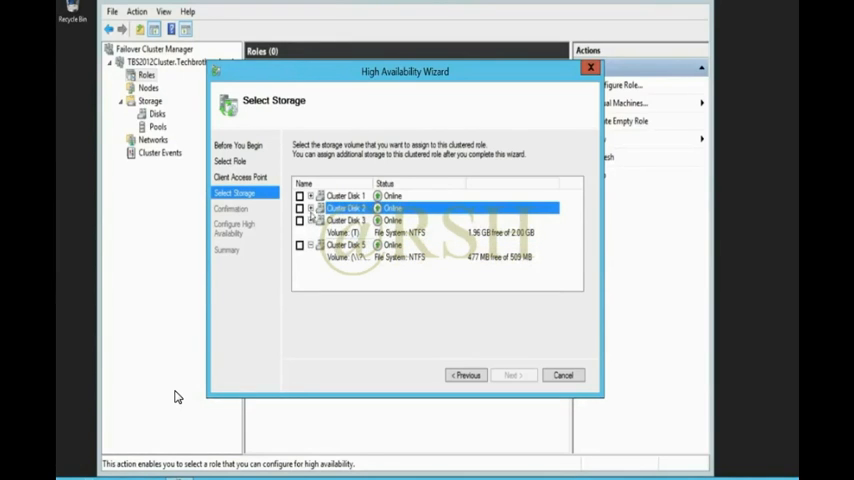
pyautogui.click(312, 208)
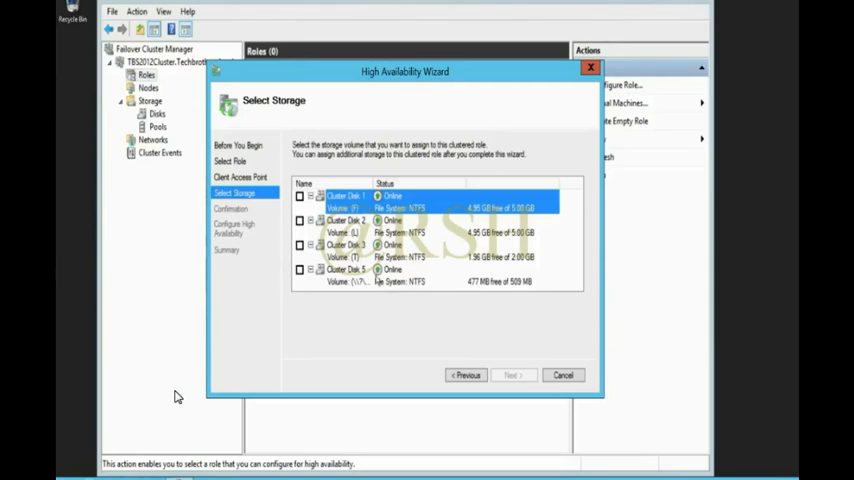
# Assign Cluster Disk 5 as the DTC role's storage and continue to the confirmation page
pyautogui.click(430, 276)
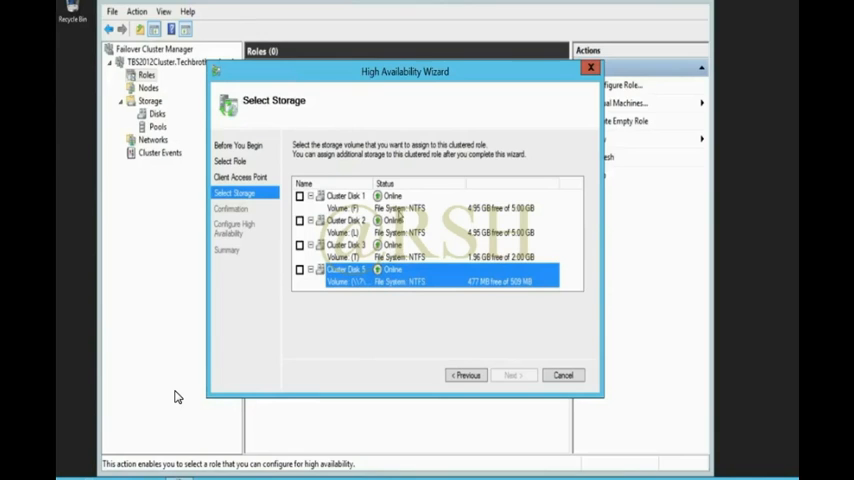
pyautogui.click(318, 268)
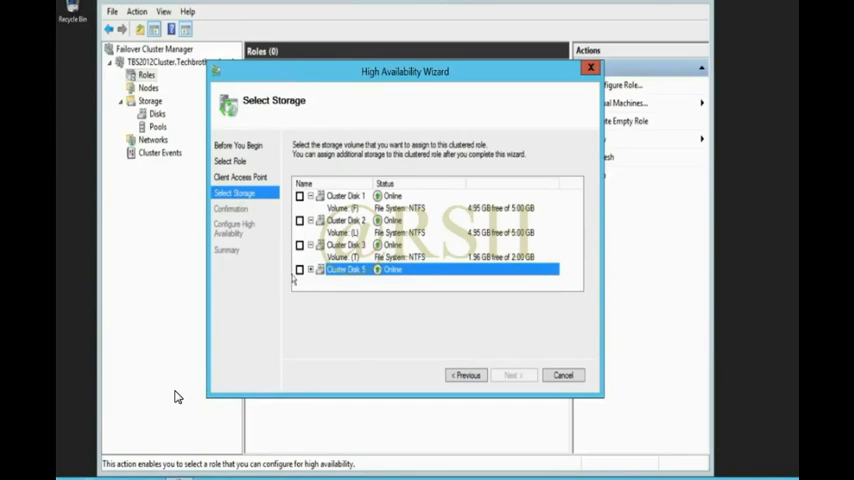
pyautogui.click(300, 270)
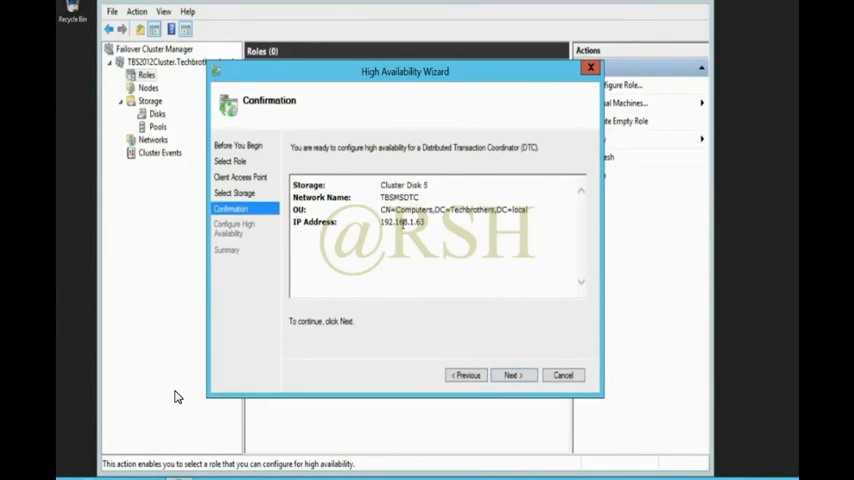
# Verify the role's IP address 192.168.1.63 on the Confirmation page
pyautogui.doubleClick(400, 220)
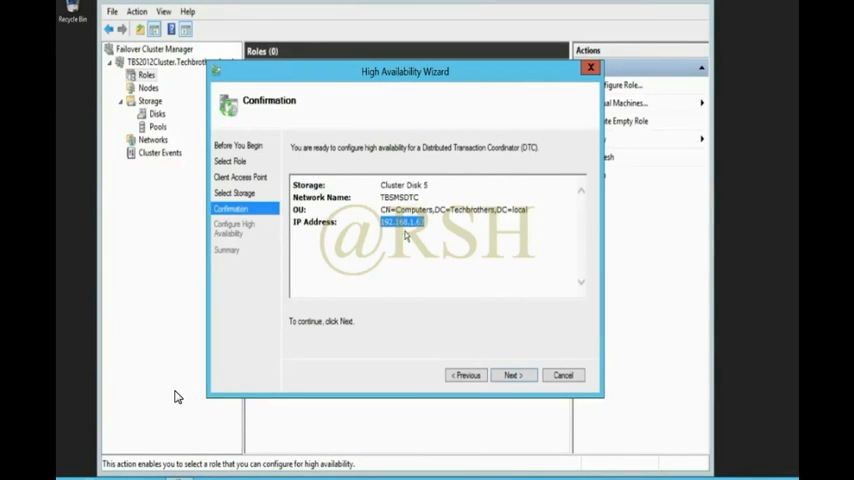
pyautogui.moveTo(416, 250)
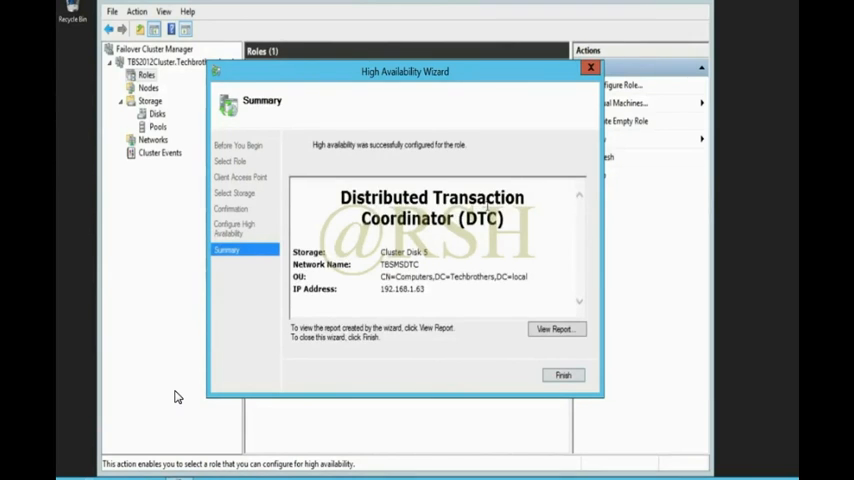
# Finish the wizard so the TBSMSDTC DTC role appears in the Roles list
pyautogui.click(562, 374)
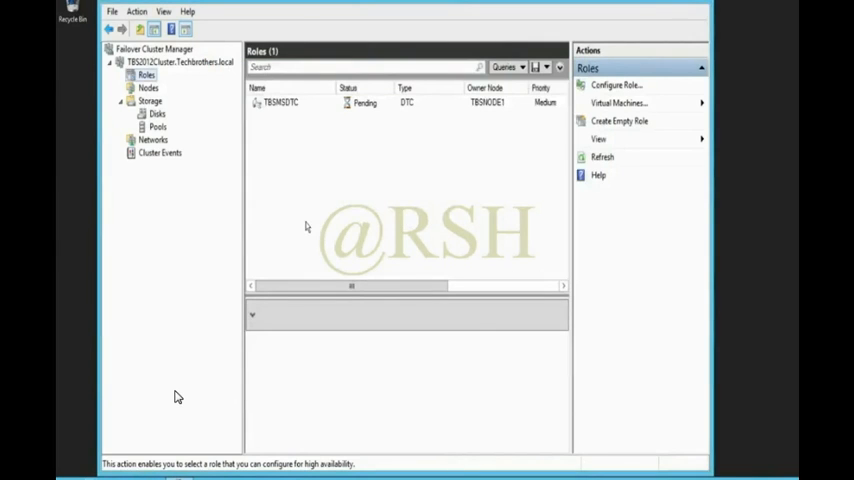
pyautogui.moveTo(318, 172)
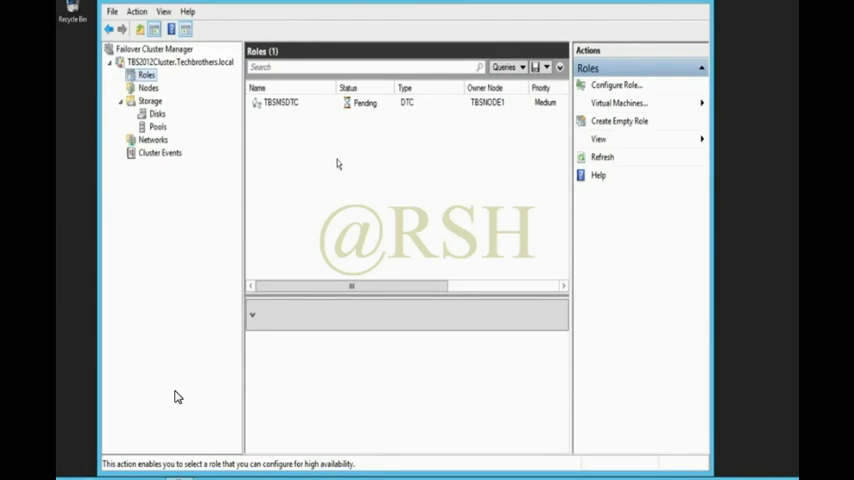
pyautogui.moveTo(300, 148)
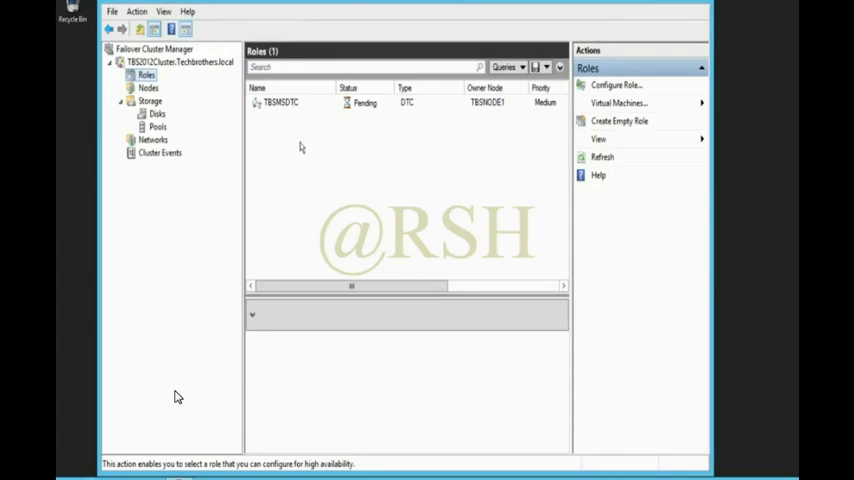